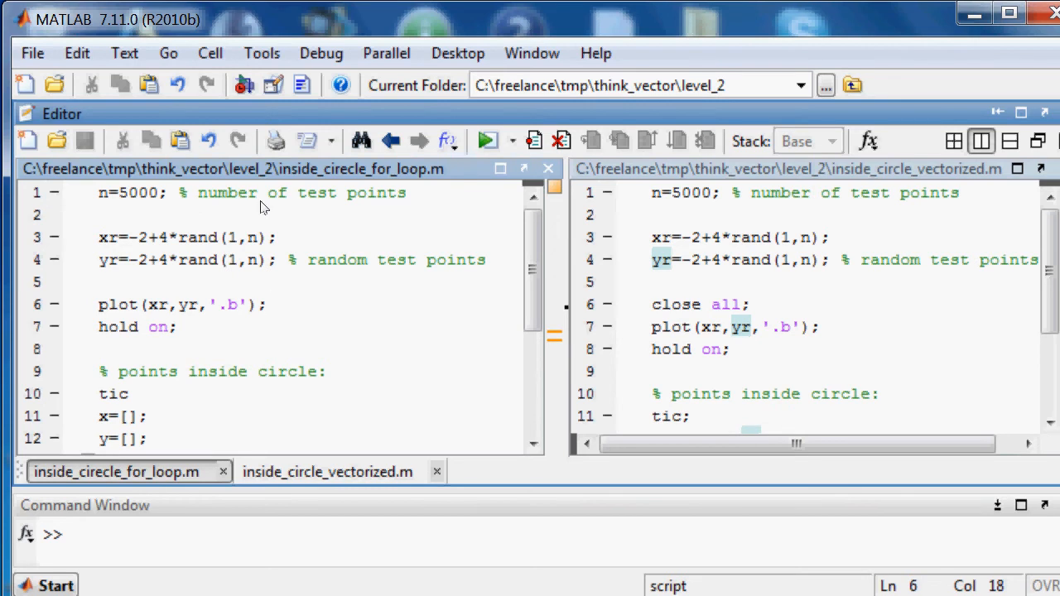
Step: Run the for-loop inside-circle script from the editor
{"action": "left_click", "coordinate": [267, 304]}
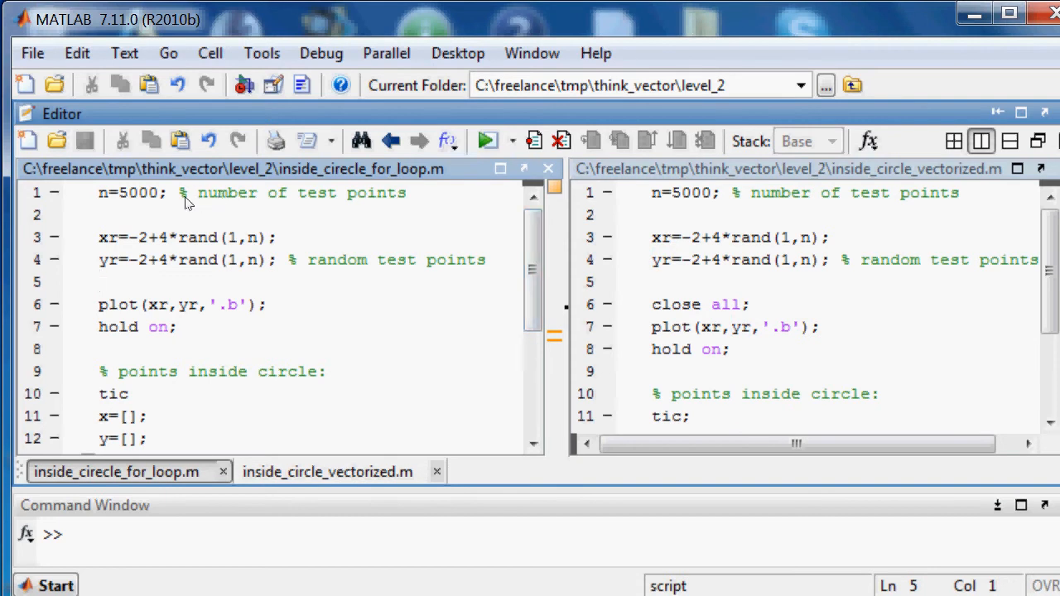
{"action": "left_click", "coordinate": [99, 281]}
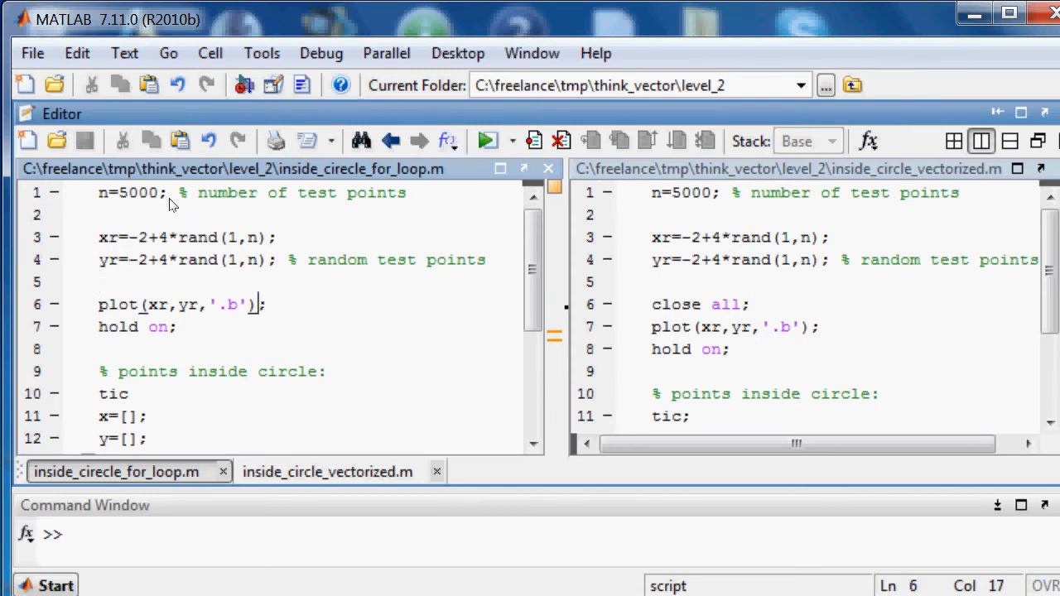
{"action": "left_click", "coordinate": [486, 140]}
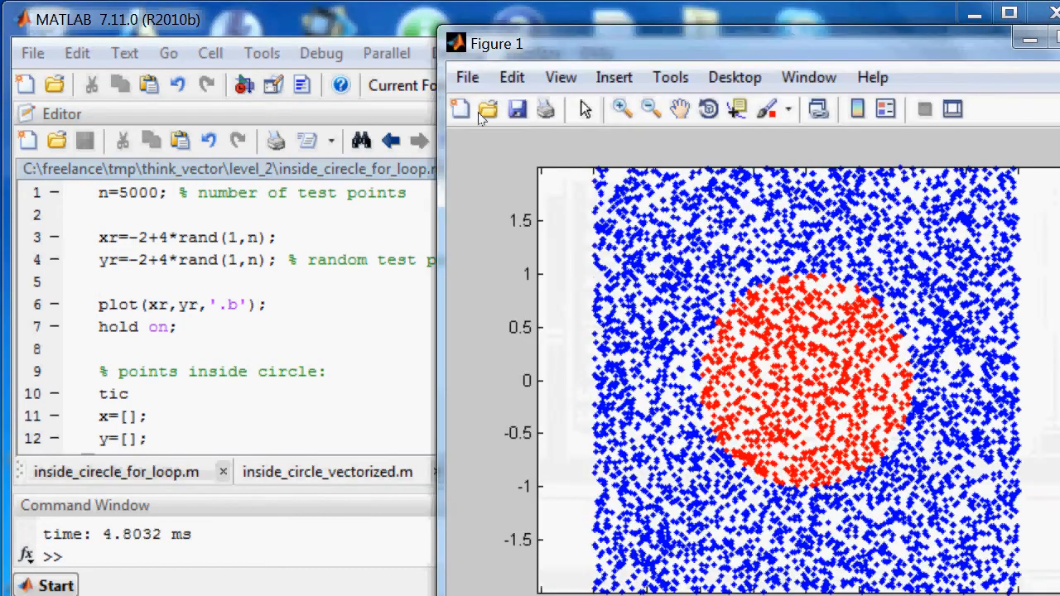
{"action": "left_click_drag", "start_coordinate": [484, 43], "coordinate": [567, 26]}
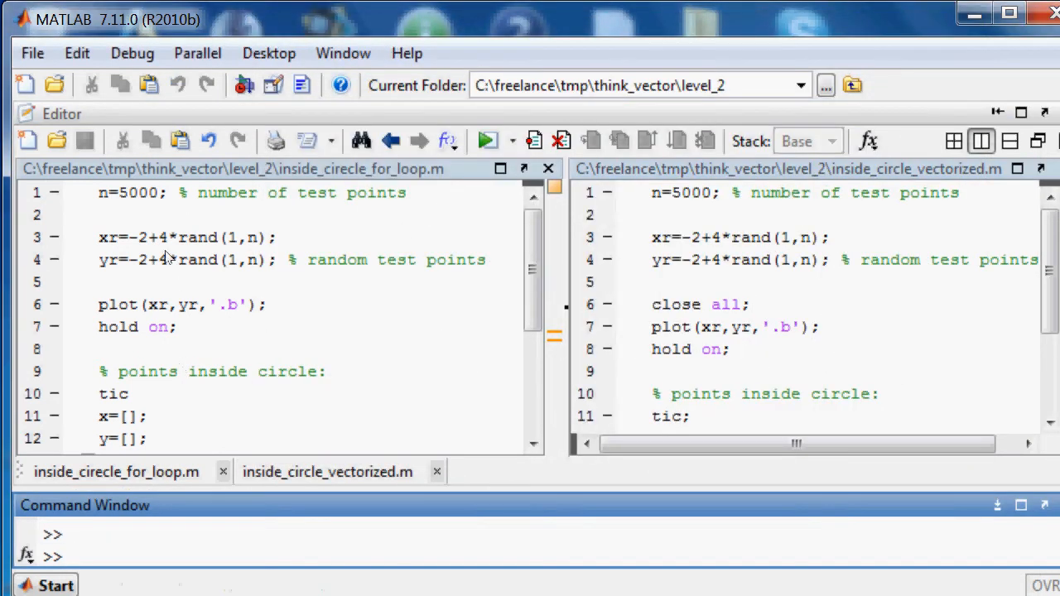
Step: Scroll down through the for-loop script's code, clicking into its lines
{"action": "left_click", "coordinate": [170, 305]}
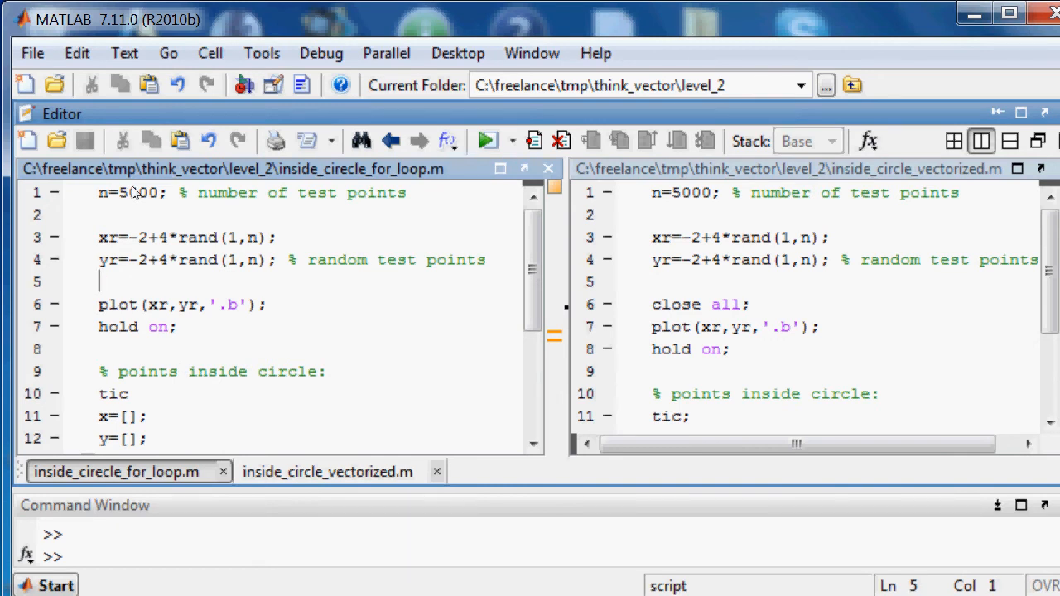
{"action": "scroll", "scroll_direction": "down", "scroll_amount": 3}
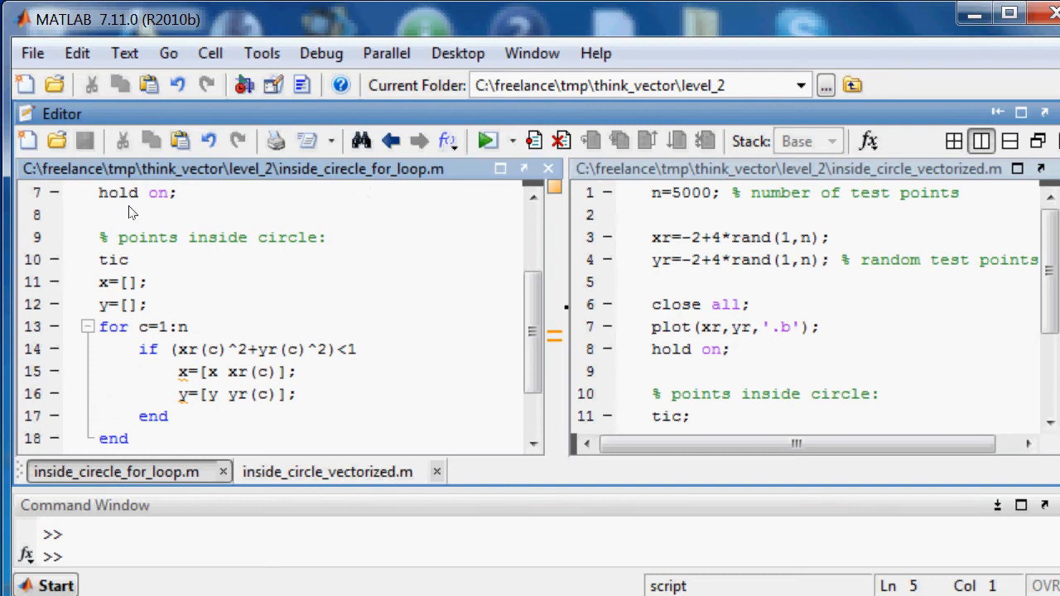
{"action": "mouse_move", "coordinate": [131, 223]}
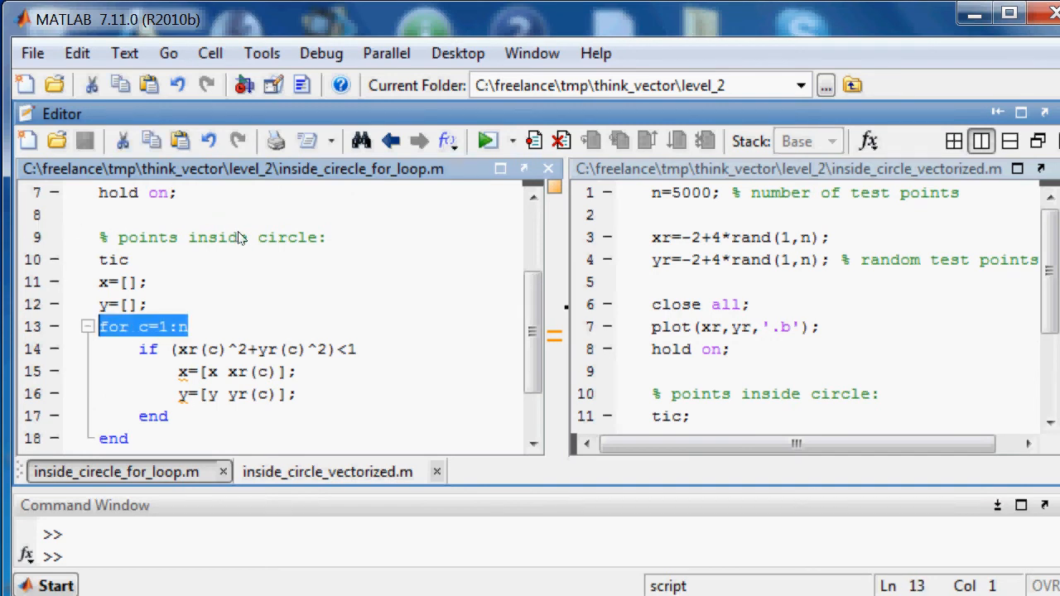
{"action": "left_click", "coordinate": [149, 282]}
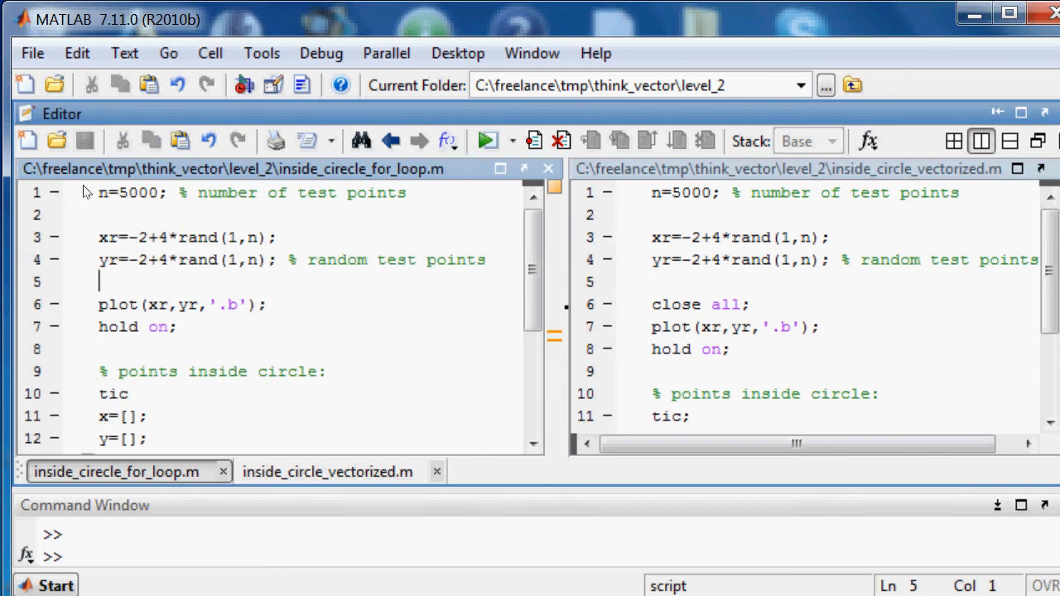
{"action": "mouse_move", "coordinate": [82, 172]}
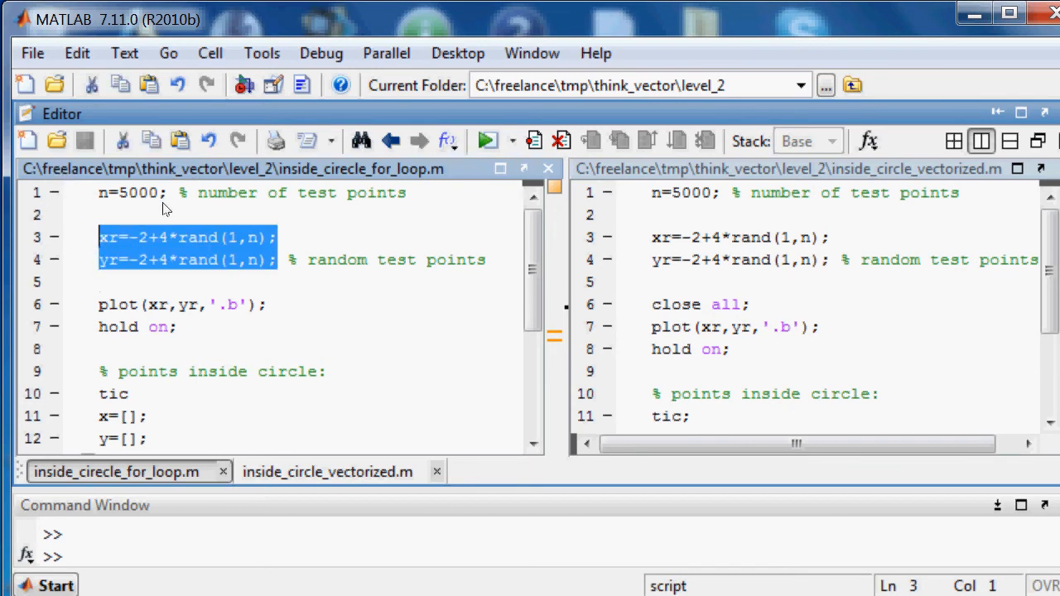
{"action": "scroll", "scroll_direction": "down", "scroll_amount": 3}
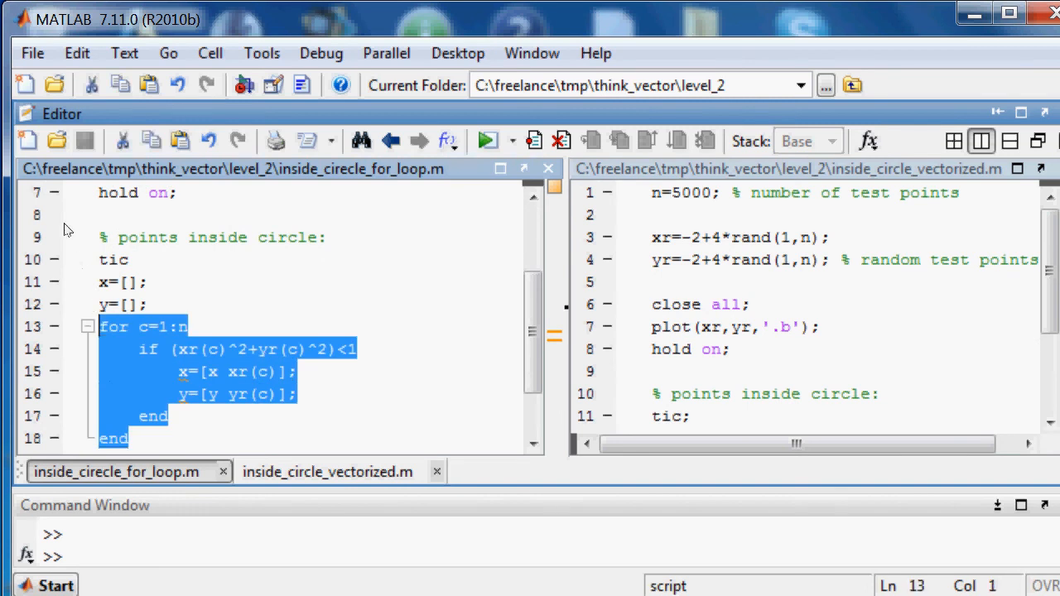
{"action": "mouse_move", "coordinate": [158, 193]}
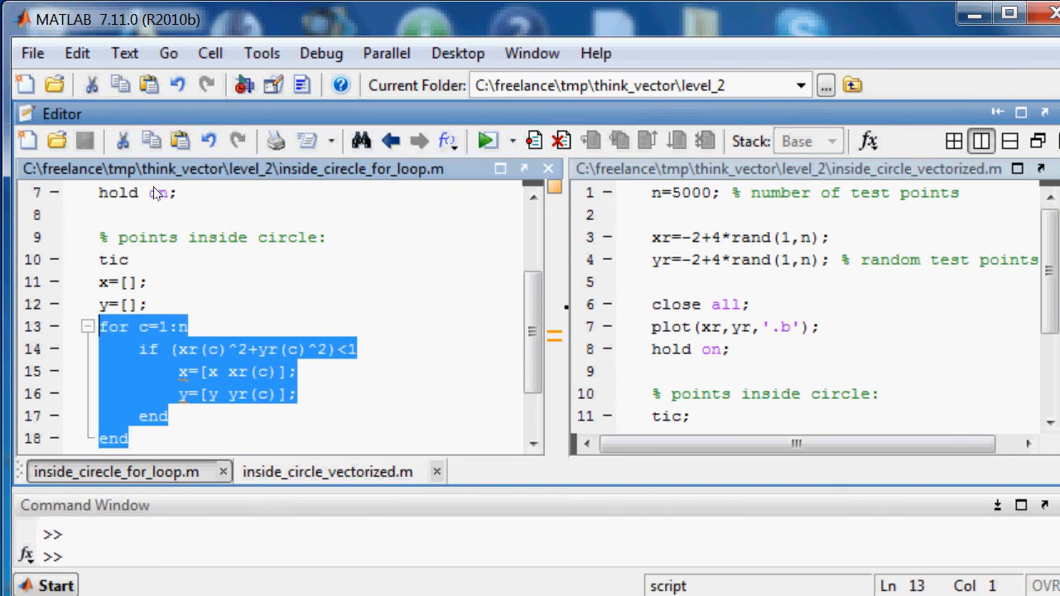
{"action": "mouse_move", "coordinate": [153, 199]}
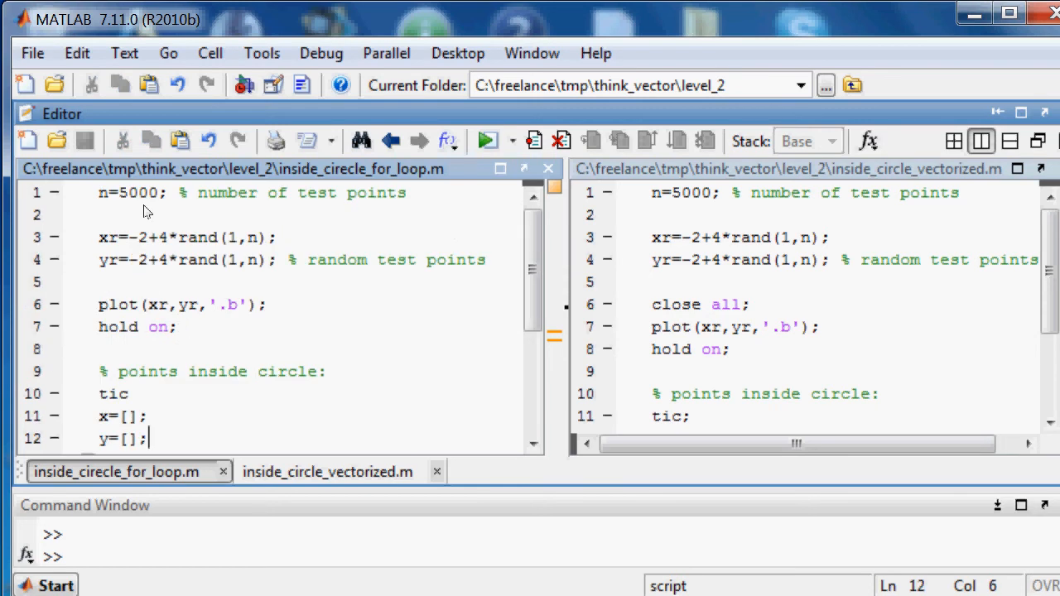
Step: Switch to inside_circle_vectorized.m and highlight xr usages in its logical-indexing lines
{"action": "left_click", "coordinate": [650, 281]}
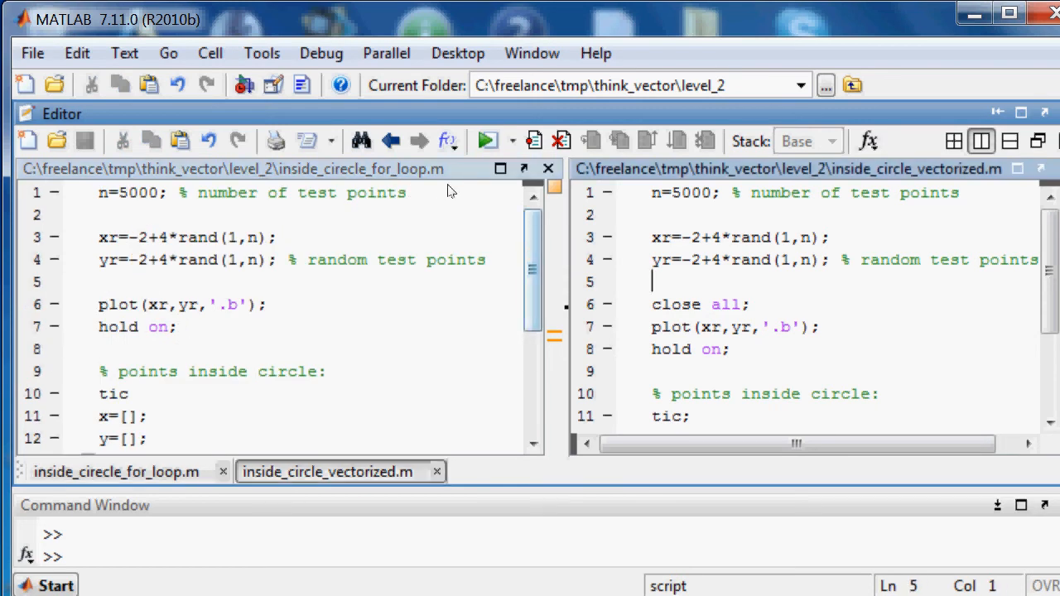
{"action": "mouse_move", "coordinate": [697, 170]}
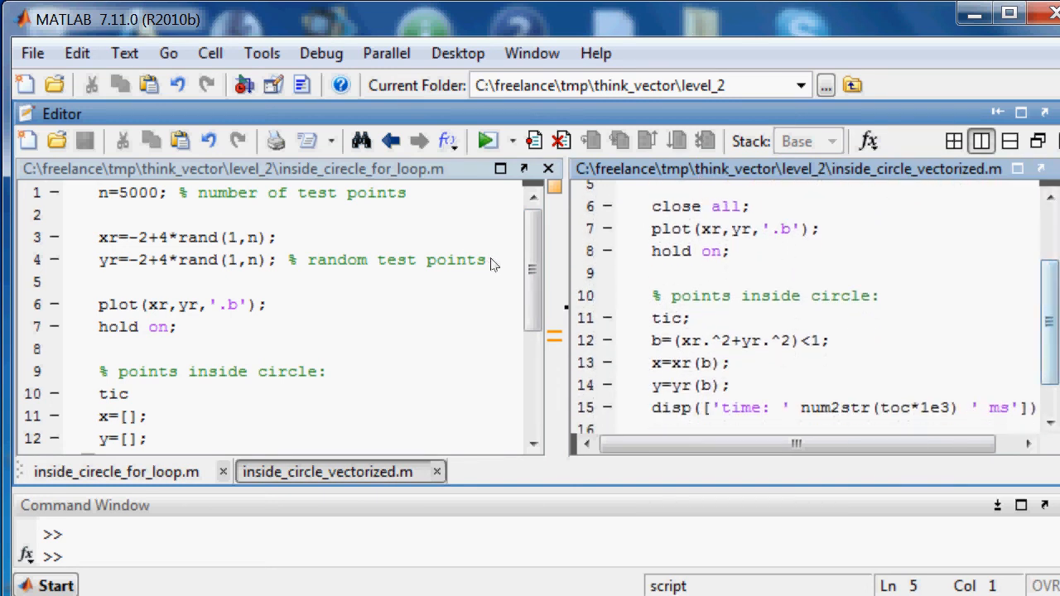
{"action": "left_click_drag", "start_coordinate": [654, 339], "coordinate": [729, 385]}
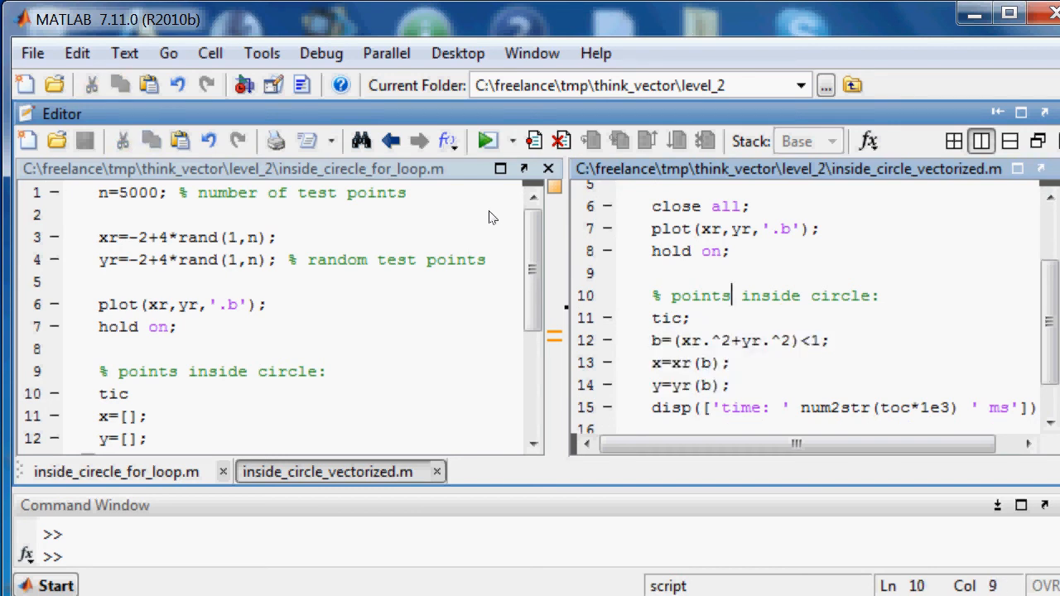
{"action": "mouse_move", "coordinate": [564, 228]}
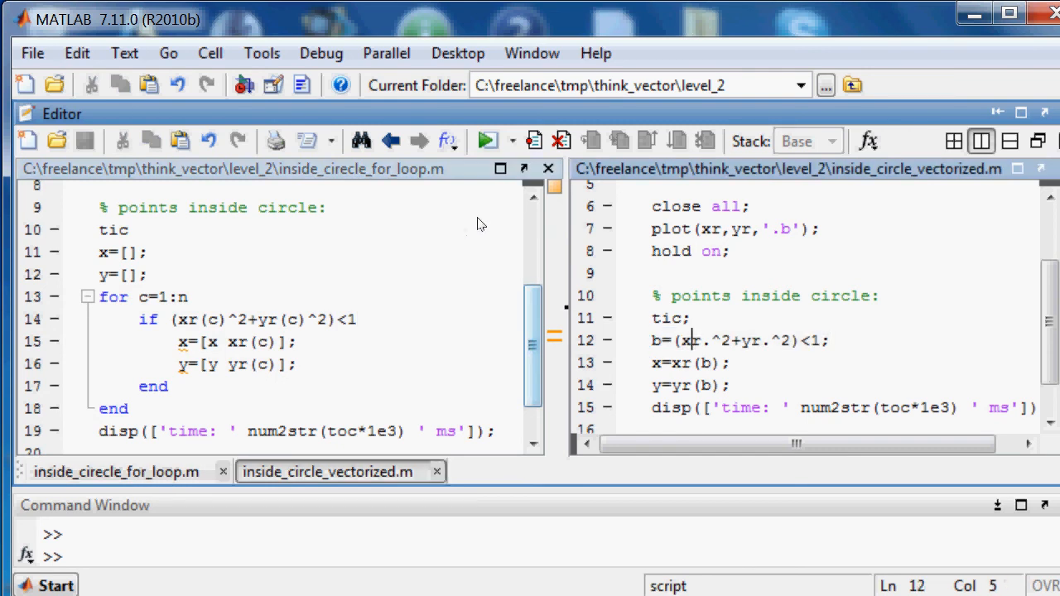
{"action": "double_click", "coordinate": [689, 340]}
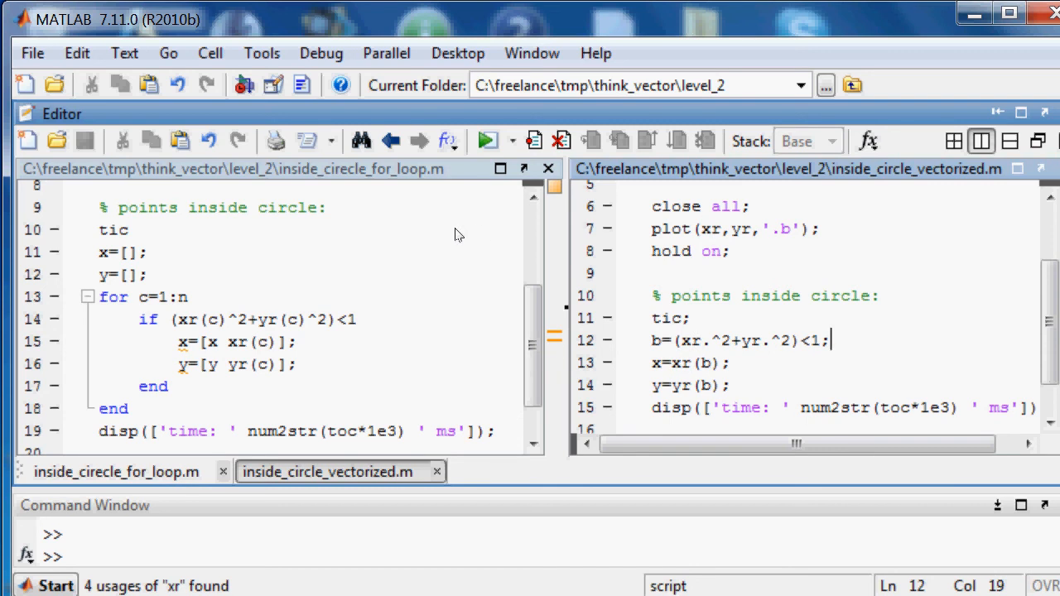
{"action": "mouse_move", "coordinate": [439, 231]}
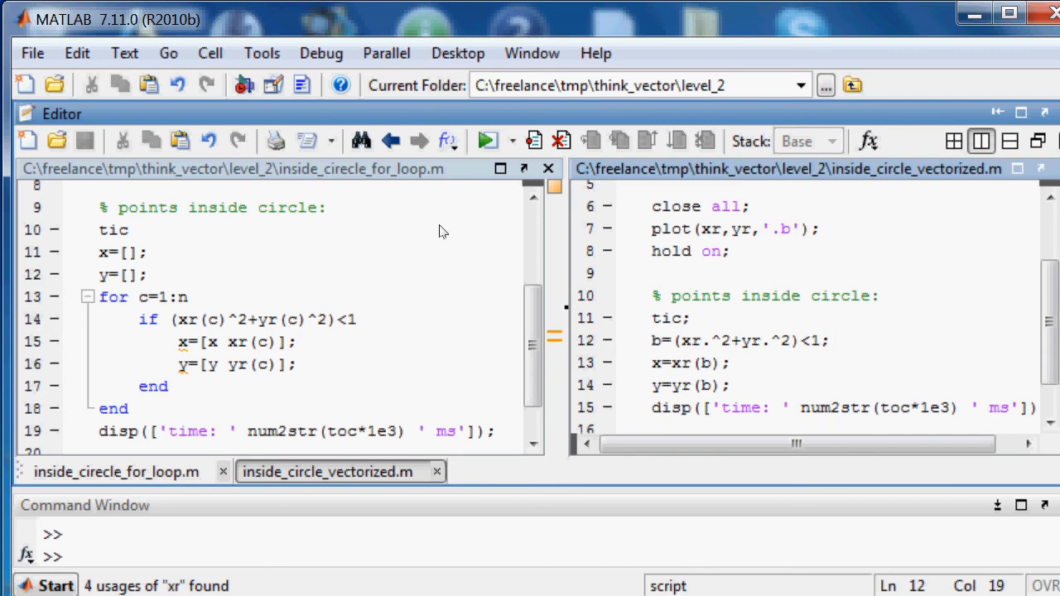
{"action": "mouse_move", "coordinate": [490, 262]}
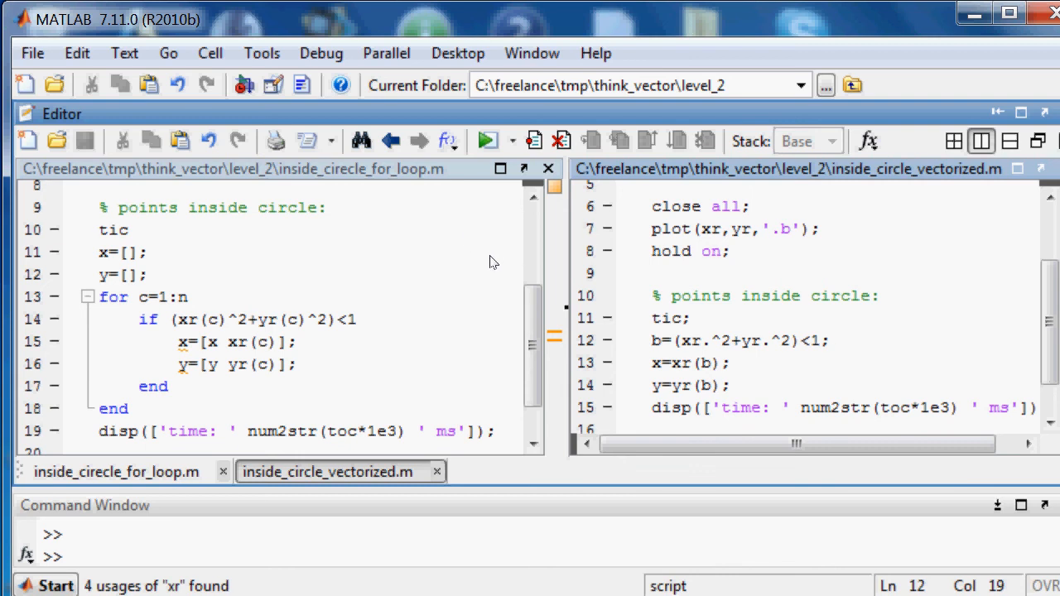
{"action": "left_click_drag", "start_coordinate": [653, 362], "coordinate": [731, 385]}
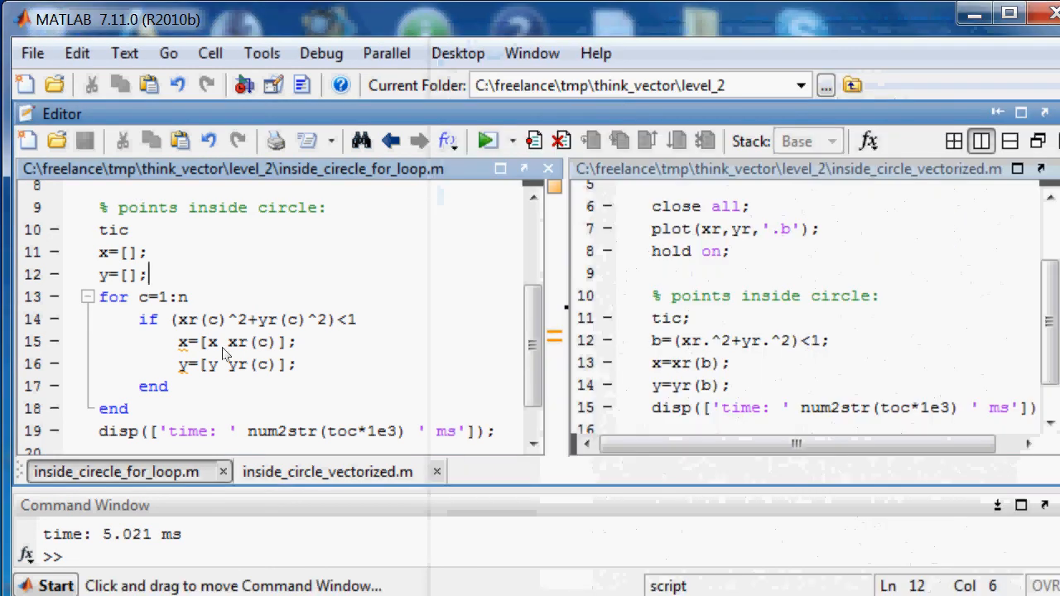
{"action": "mouse_move", "coordinate": [119, 364]}
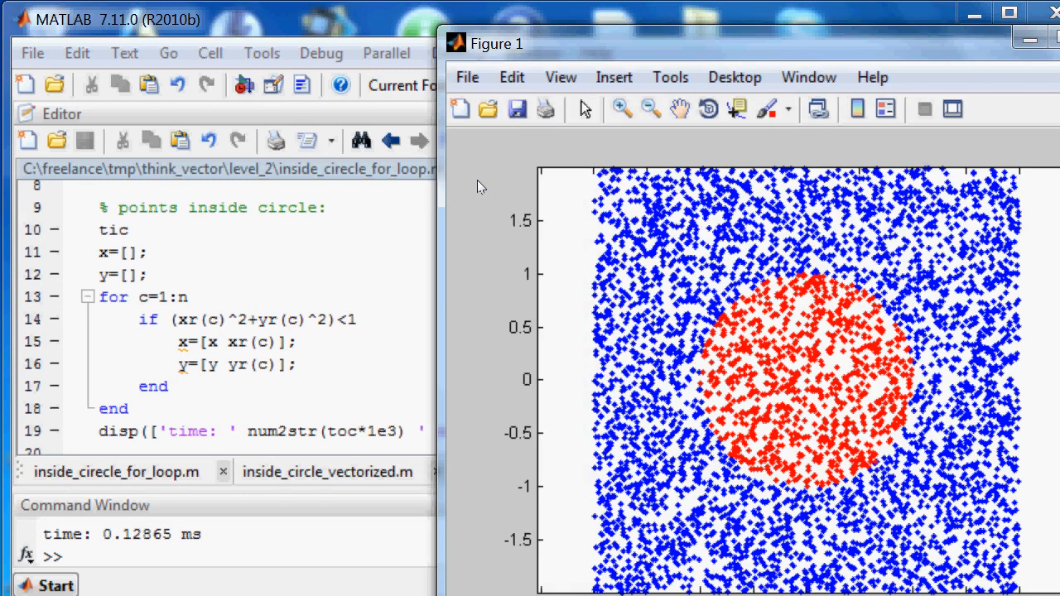
{"action": "mouse_move", "coordinate": [93, 366]}
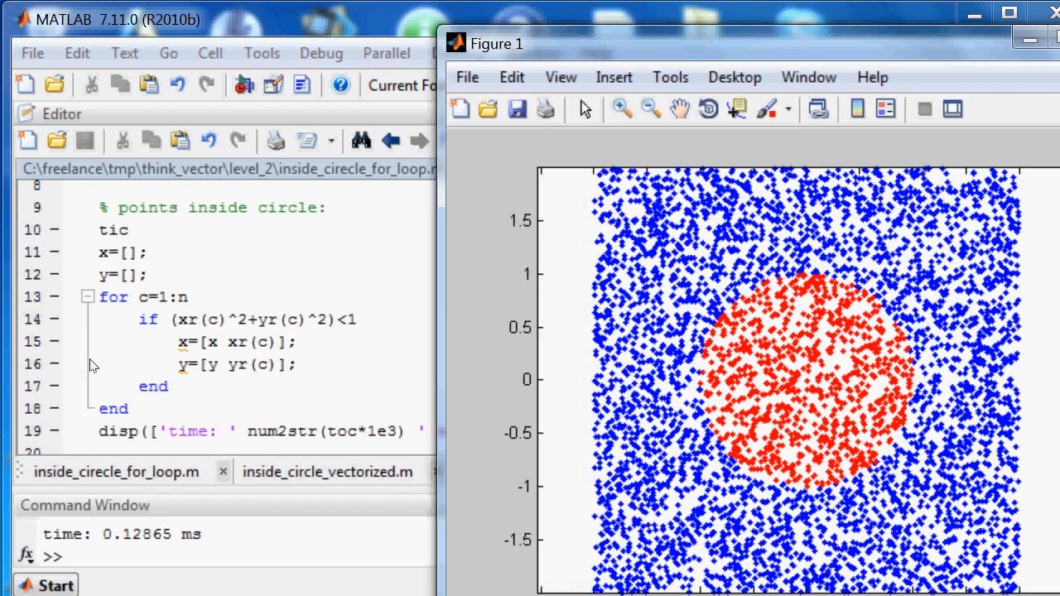
{"action": "mouse_move", "coordinate": [744, 33]}
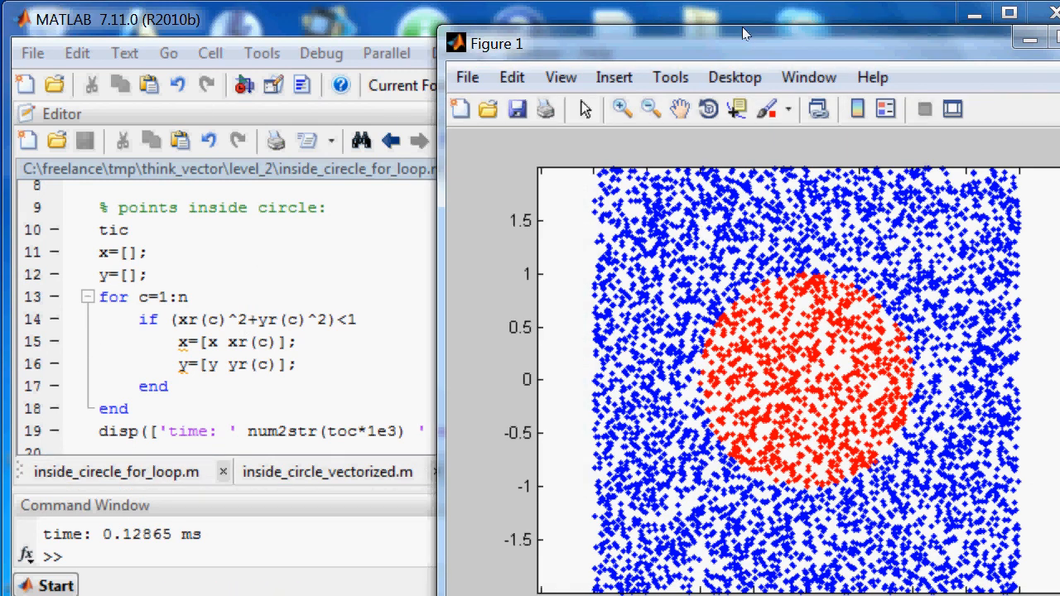